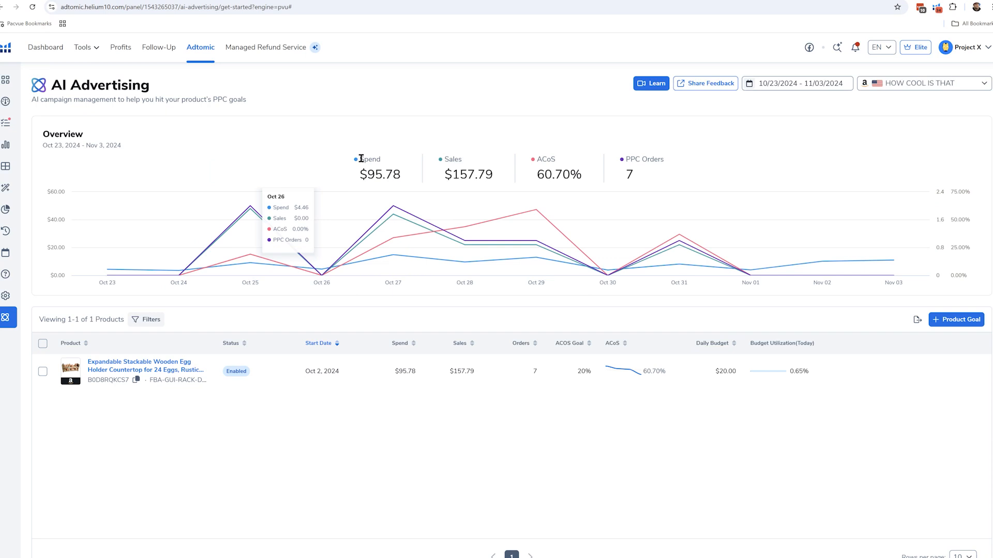
pyautogui.moveTo(194, 148)
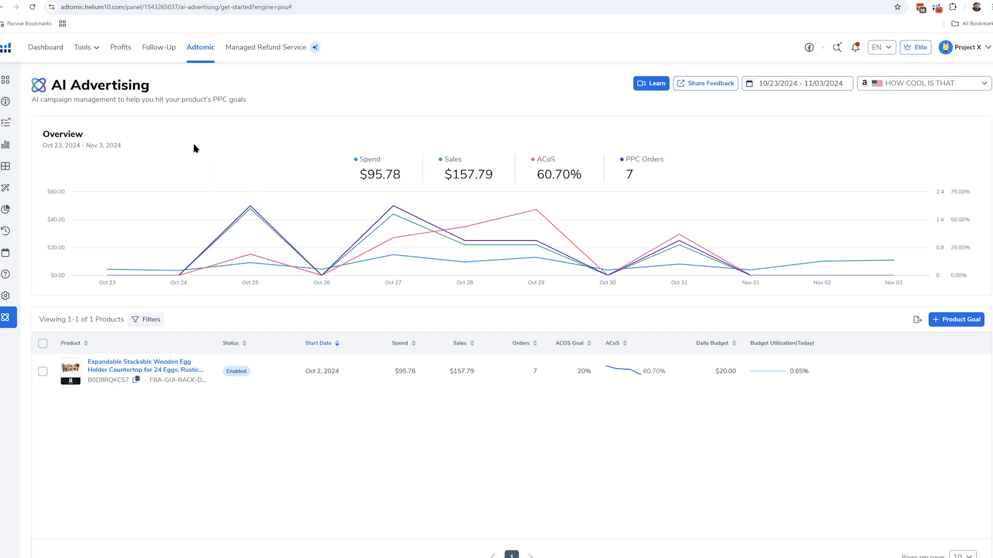
pyautogui.moveTo(299, 191)
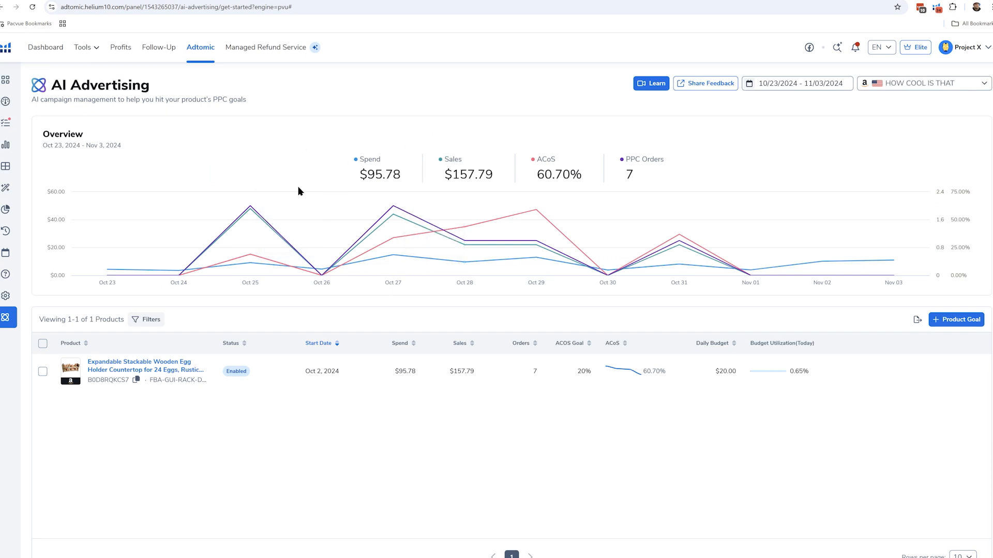
pyautogui.moveTo(250, 209)
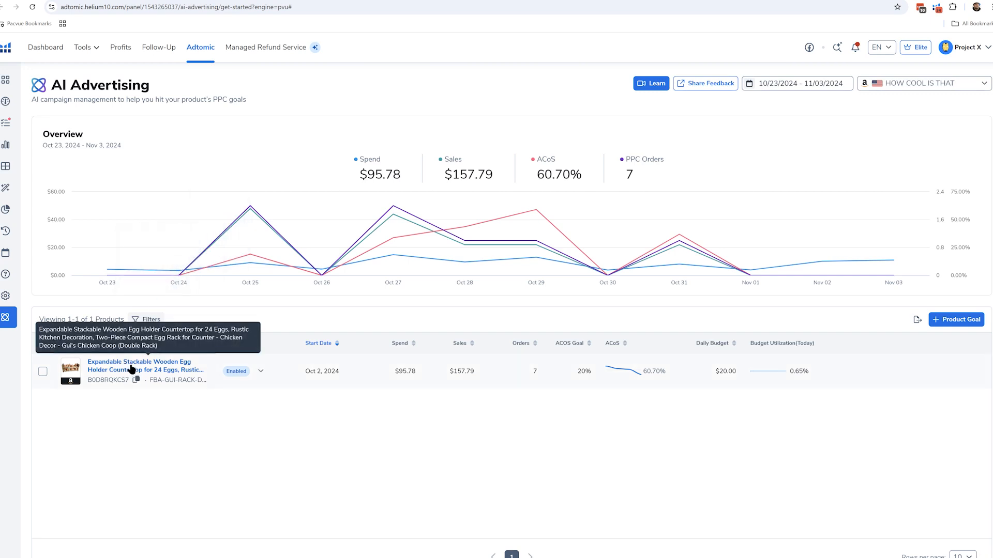
# Open the stackable wooden egg holder product's goal details from the AI Advertising table
pyautogui.click(139, 366)
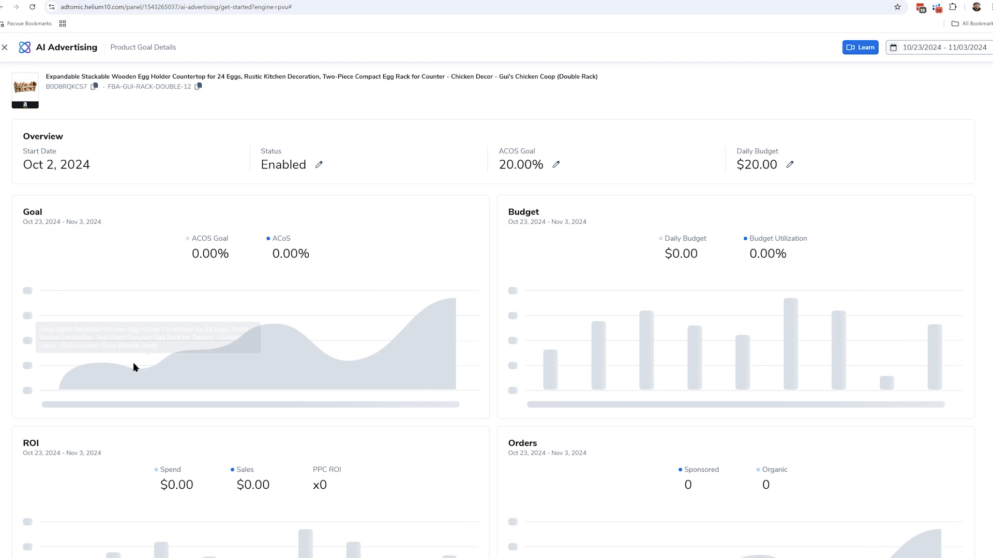
pyautogui.moveTo(530, 130)
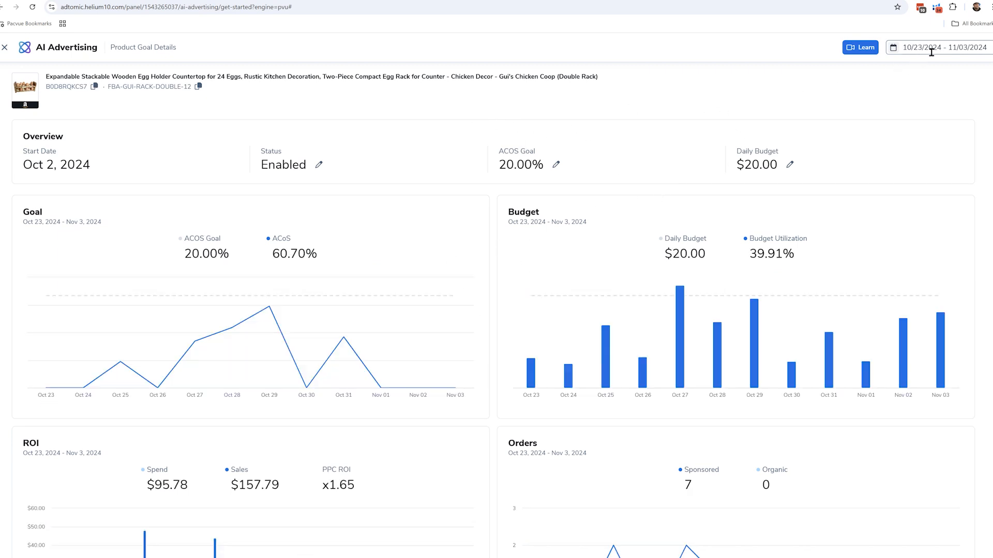
pyautogui.click(940, 47)
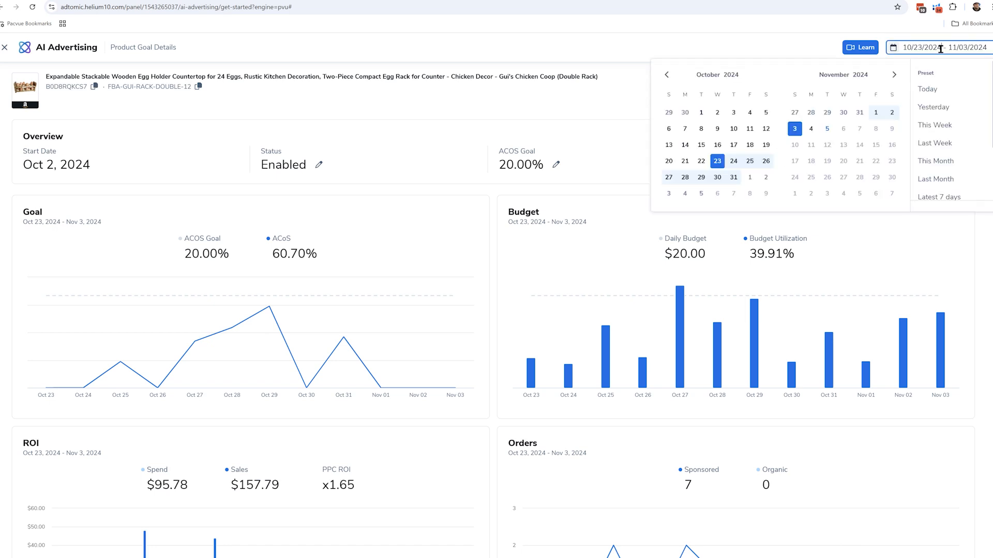
pyautogui.moveTo(827, 129)
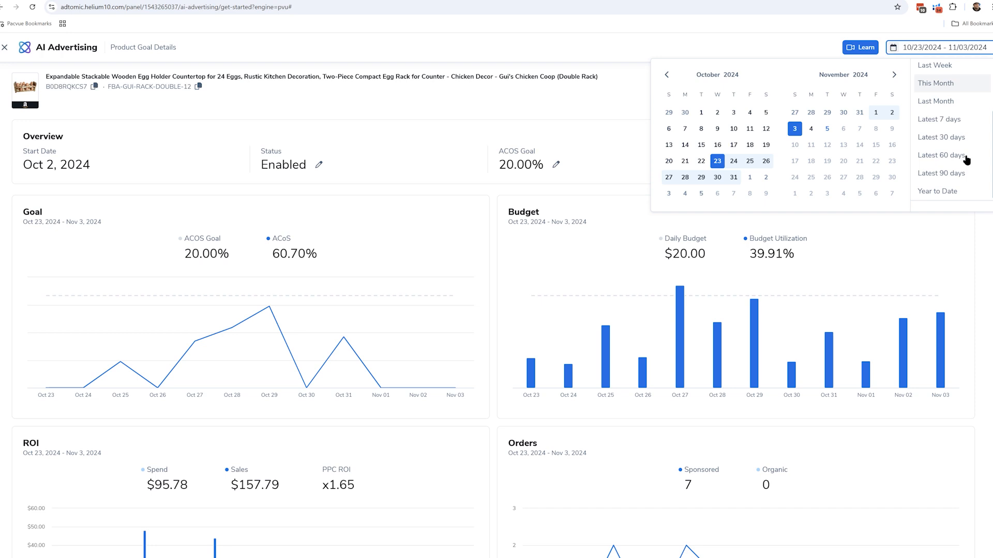
pyautogui.moveTo(518, 56)
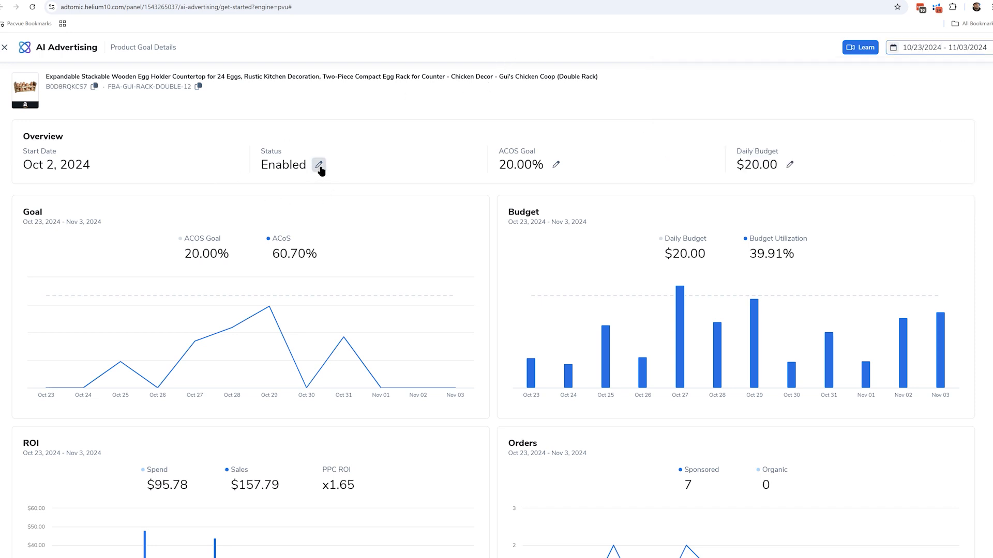
pyautogui.moveTo(319, 166)
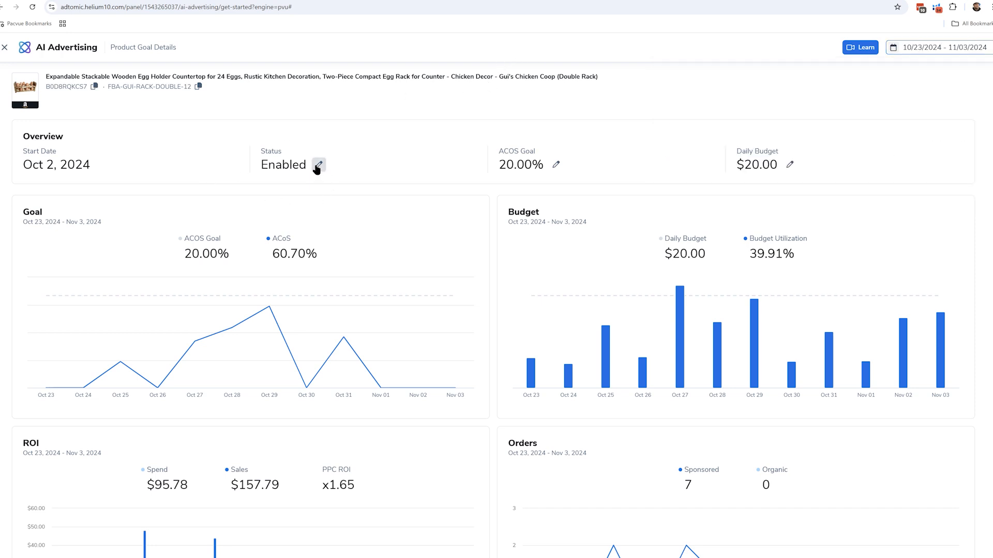
pyautogui.moveTo(556, 165)
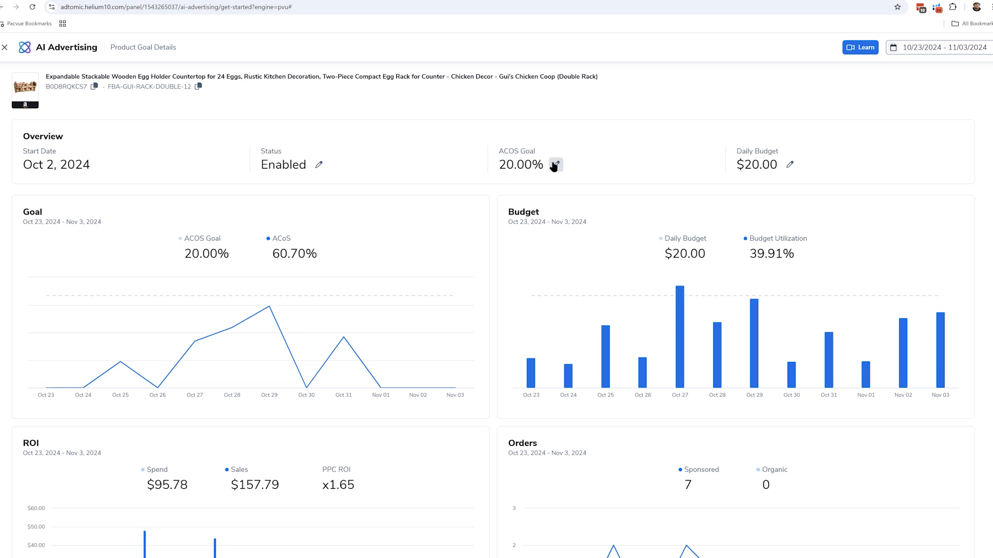
pyautogui.moveTo(432, 319)
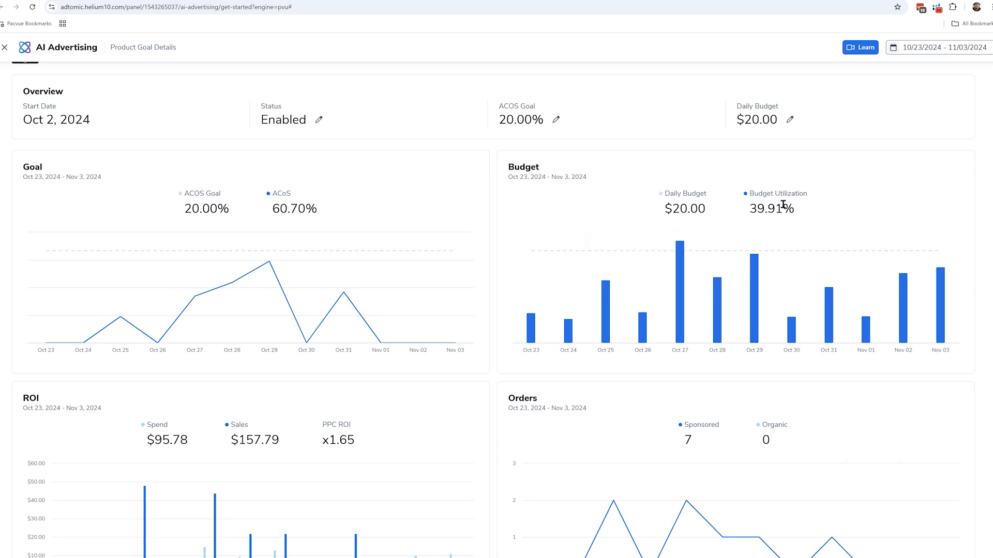
pyautogui.moveTo(680, 206)
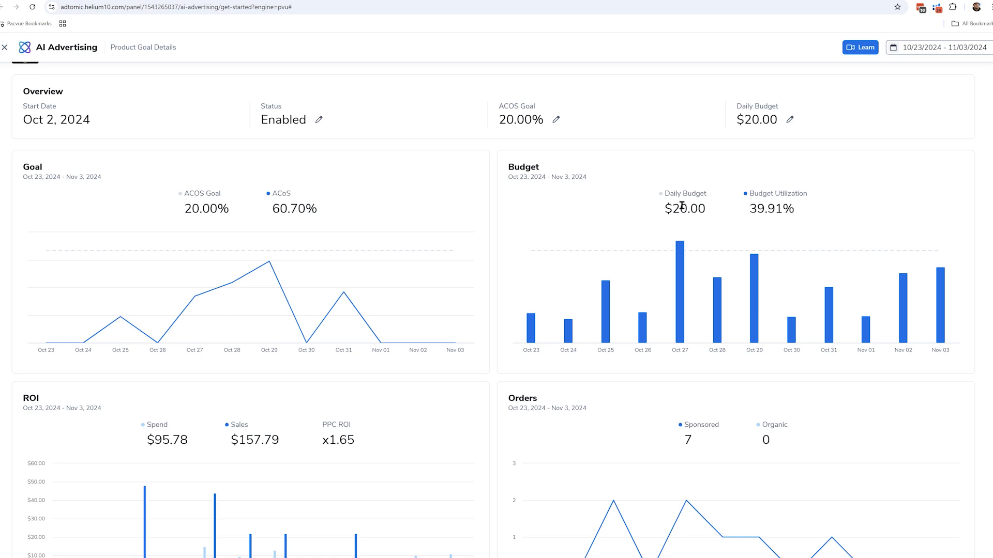
# Scroll past the ROI and Orders charts to the Targeting keyword table
pyautogui.scroll(-3)
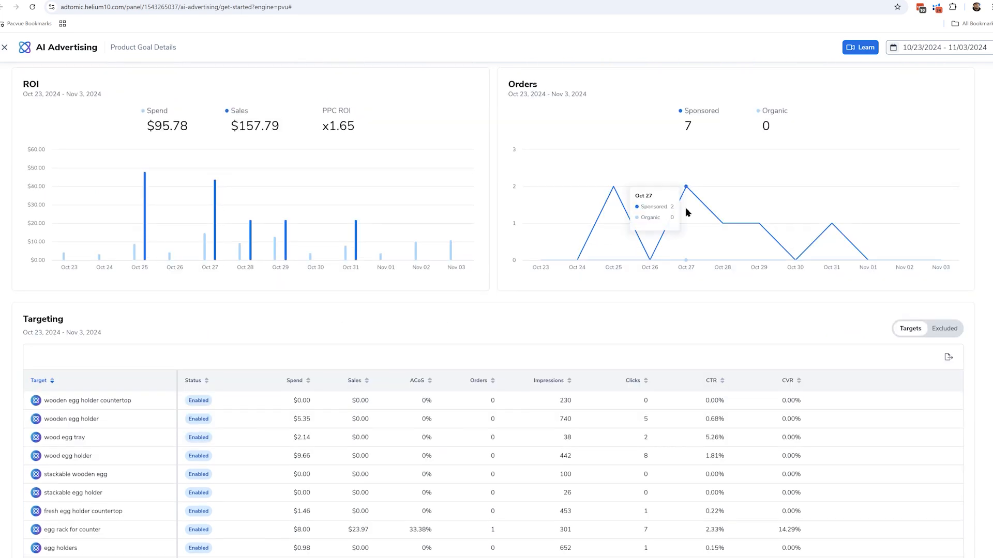
pyautogui.scroll(-3)
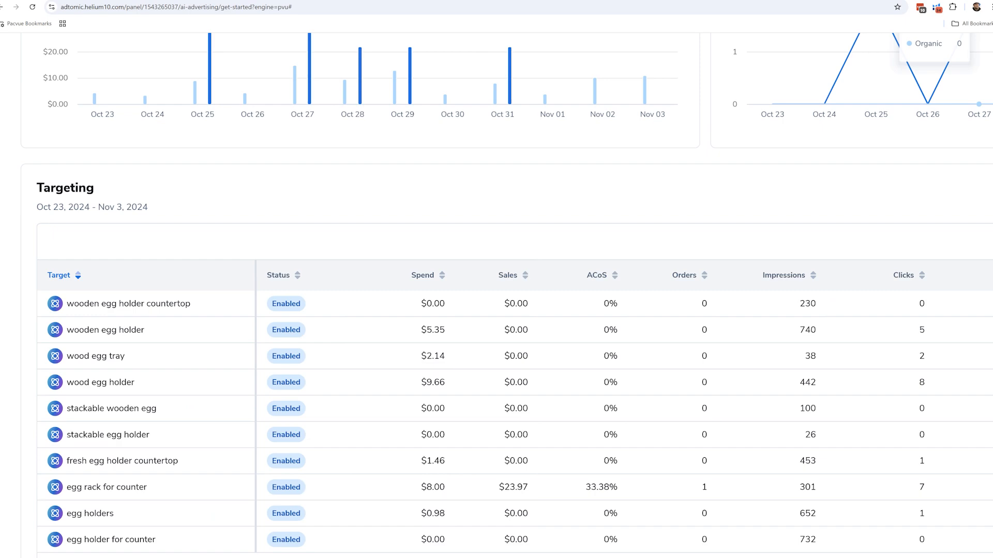
pyautogui.moveTo(635, 251)
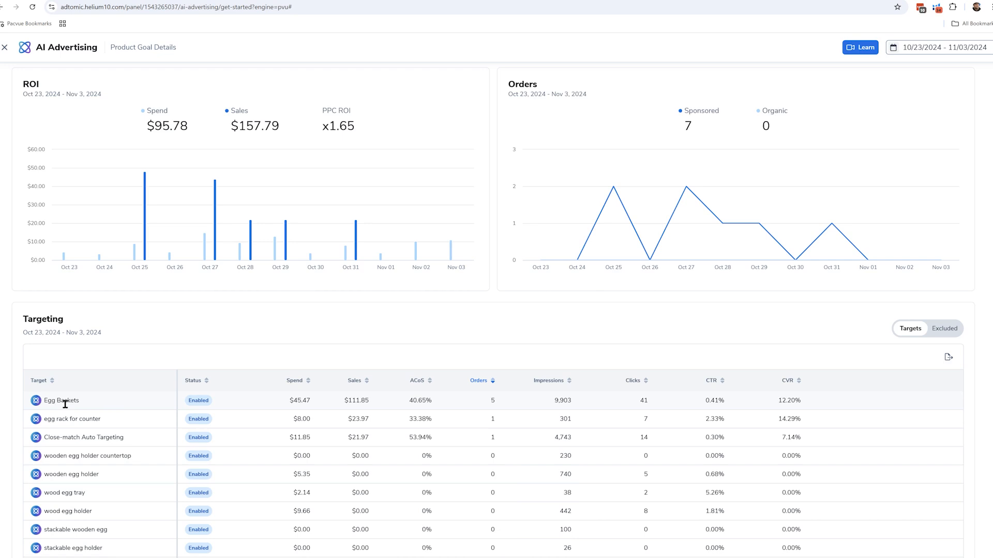
pyautogui.moveTo(372, 398)
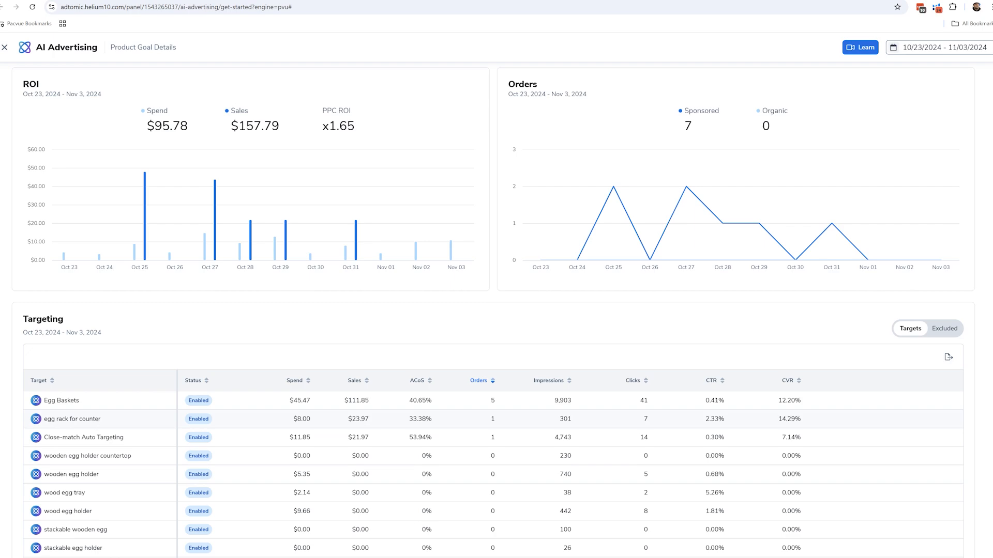
# Switch the orders-sorted Targeting table to show excluded targets
pyautogui.scroll(-3)
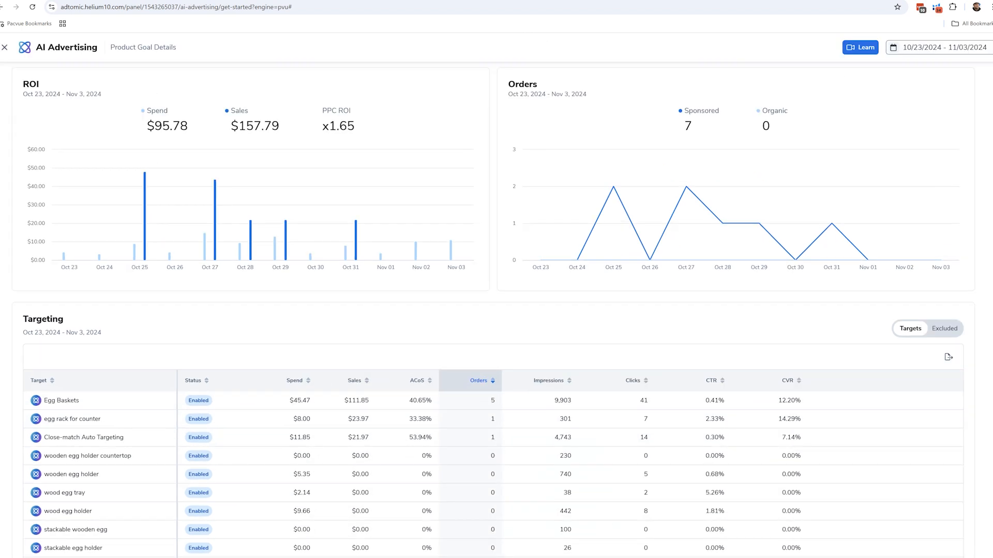
pyautogui.click(944, 328)
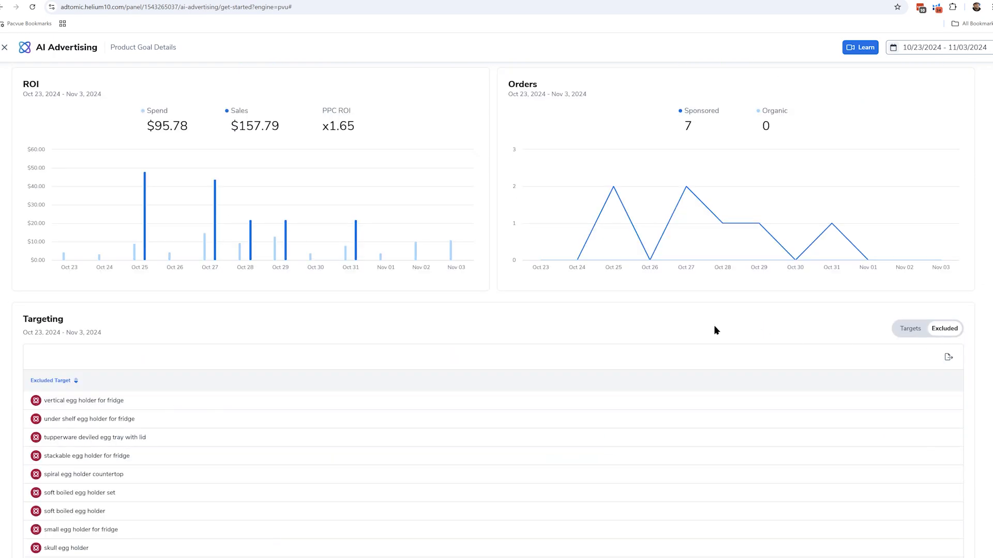
# Review excluded keywords like 'vertical egg holder for fridge', then return to active targets
pyautogui.scroll(-3)
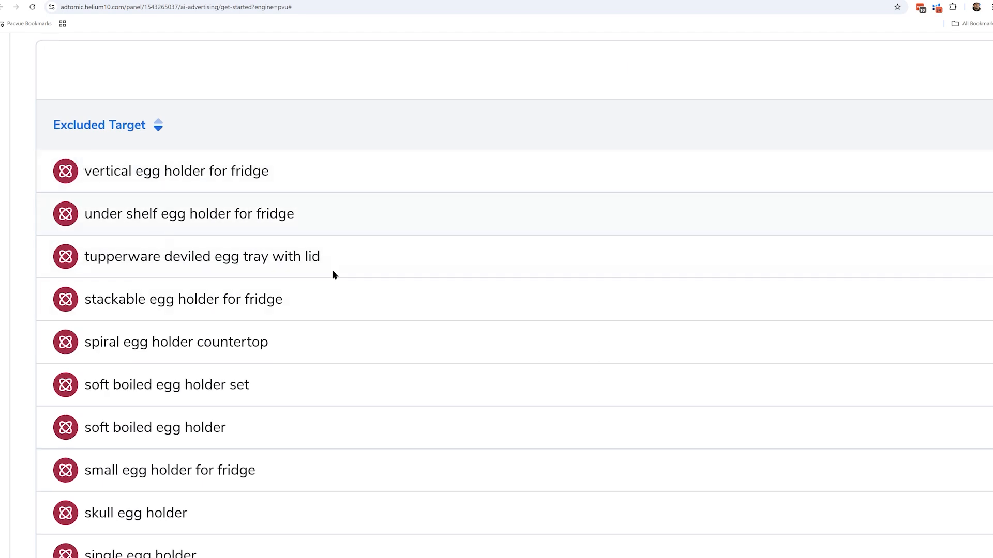
pyautogui.moveTo(257, 244)
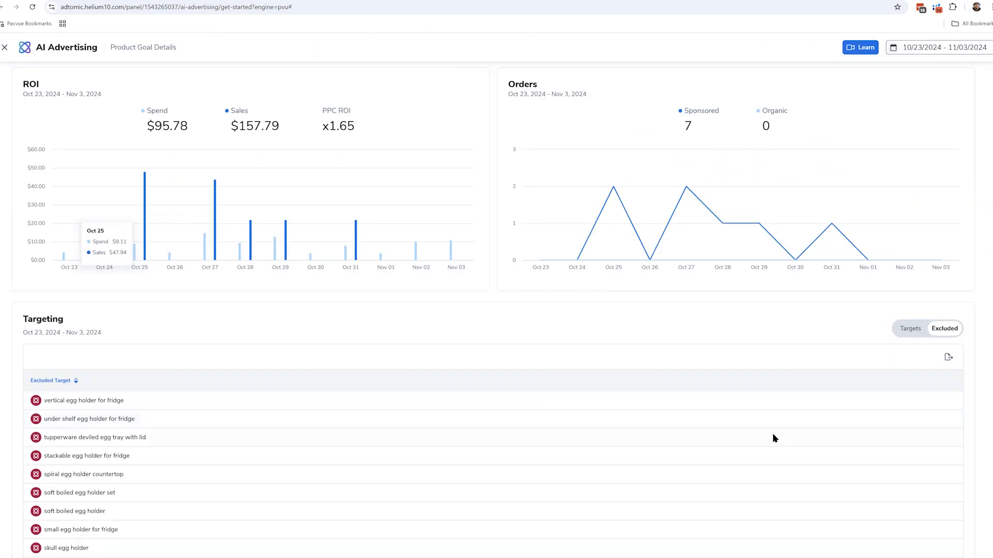
pyautogui.click(909, 328)
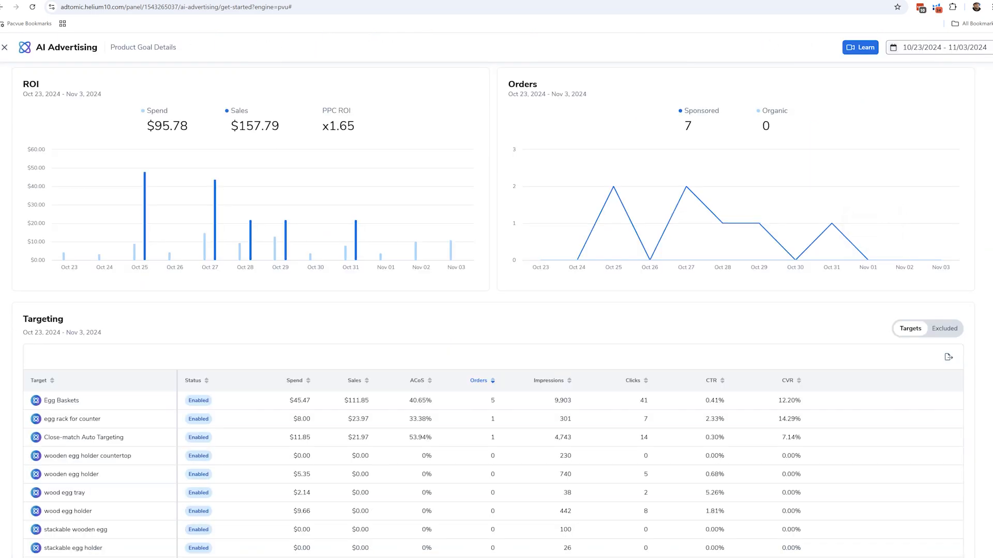